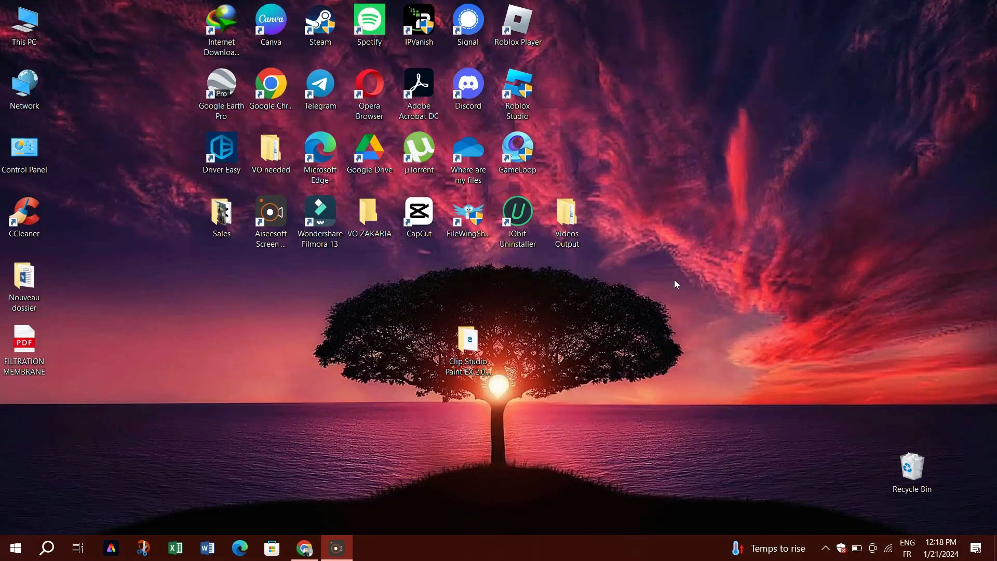
Locate the CSP_203w_setup application inside the Clip Studio Paint EX 2.0.3 folder.
double_click(468, 341)
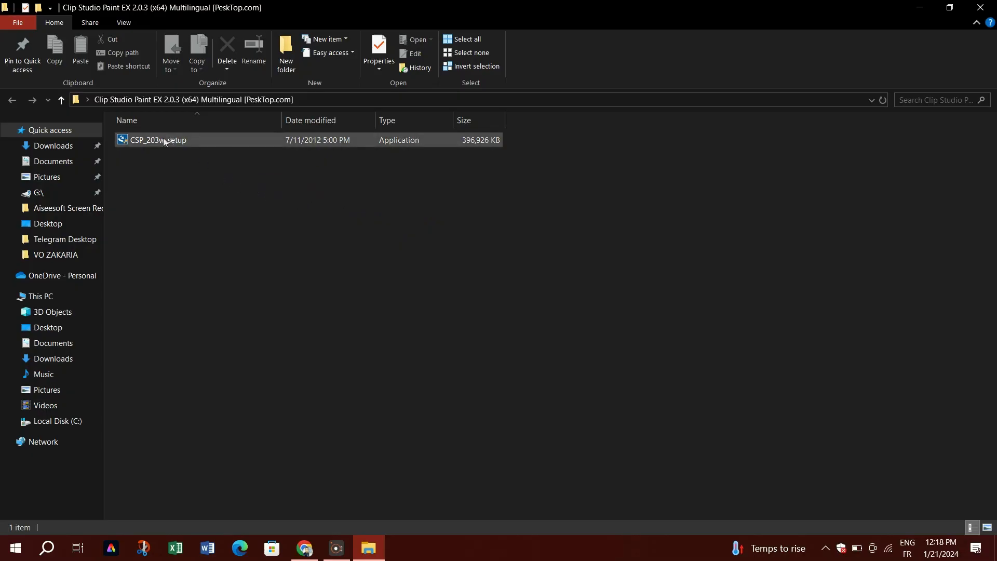
left_click(157, 140)
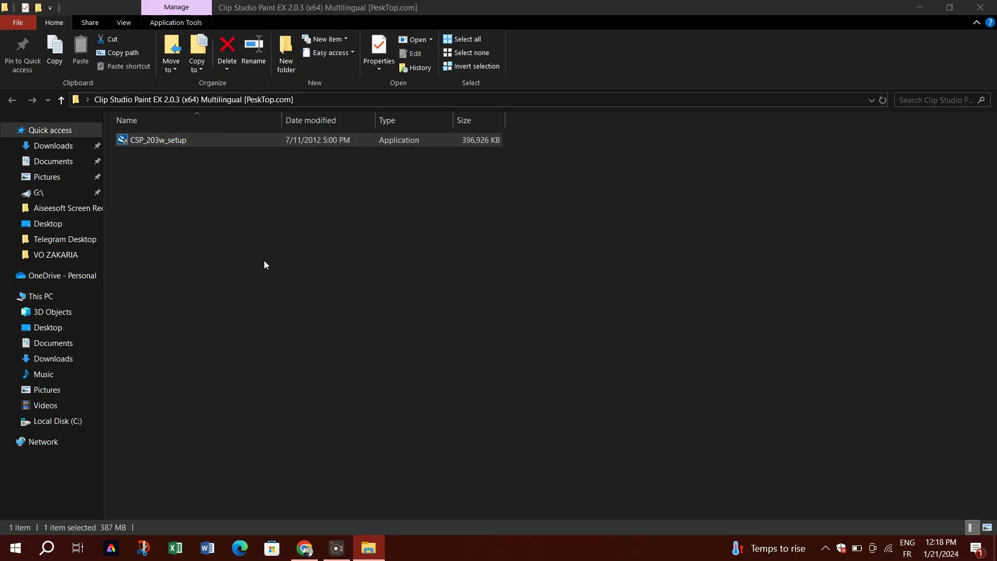
mouse_move(469, 369)
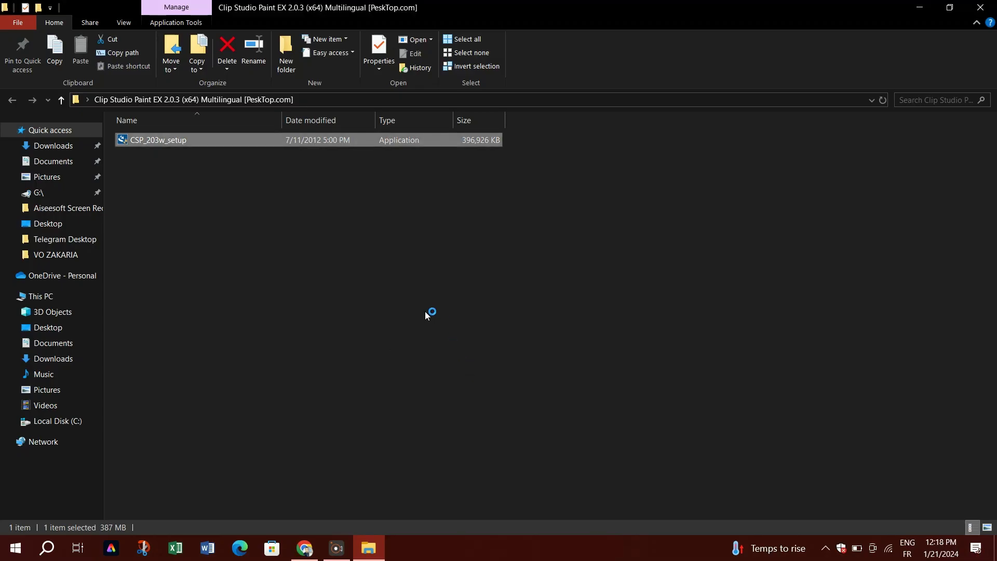
Run CSP_203w_setup and advance from the welcome page to the License Agreement.
double_click(157, 139)
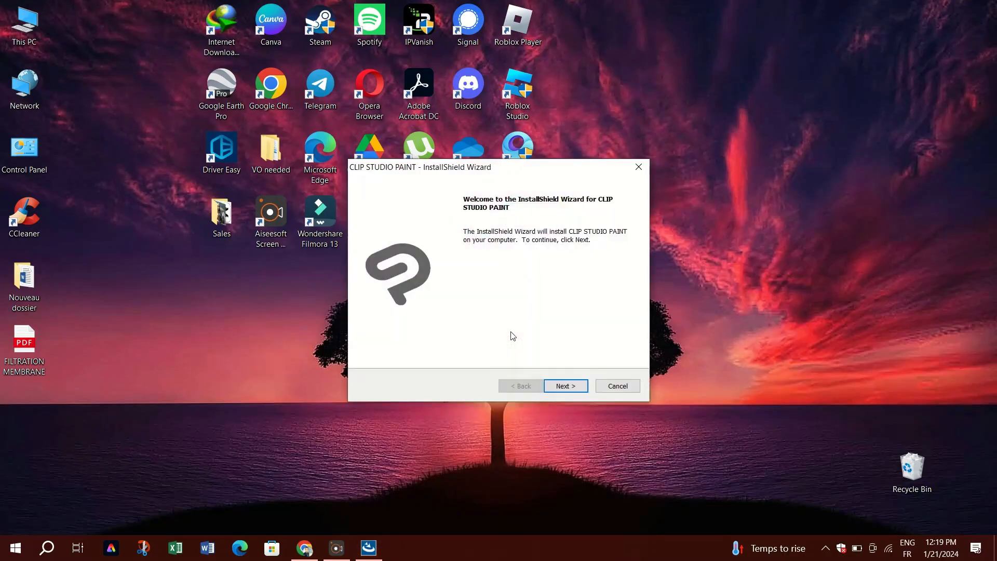
mouse_move(543, 349)
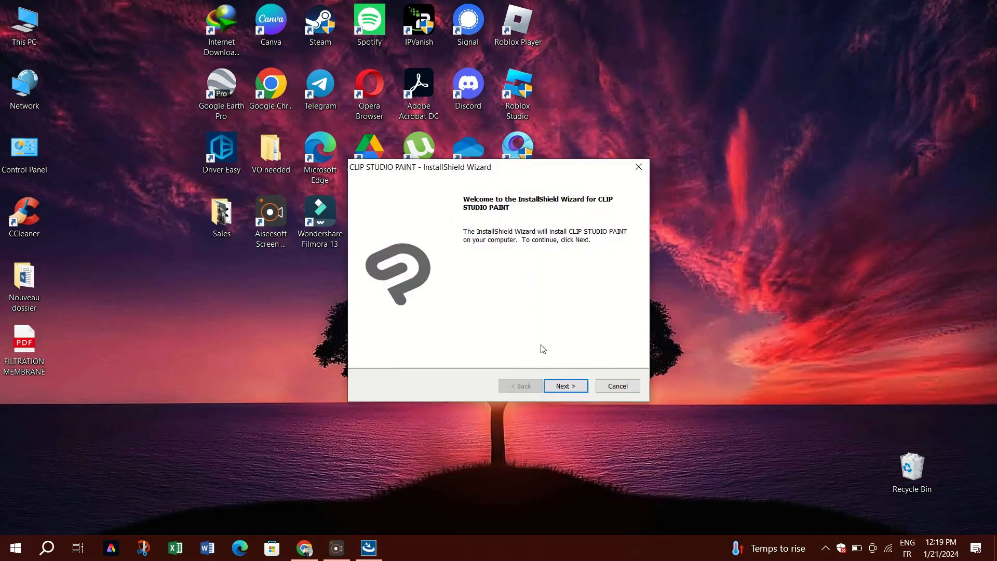
mouse_move(478, 320)
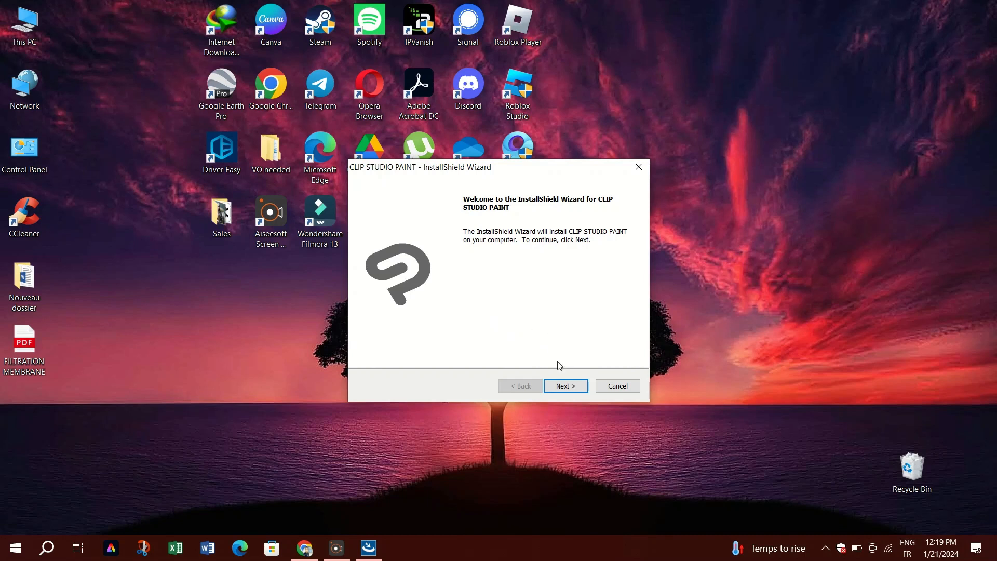
mouse_move(452, 309)
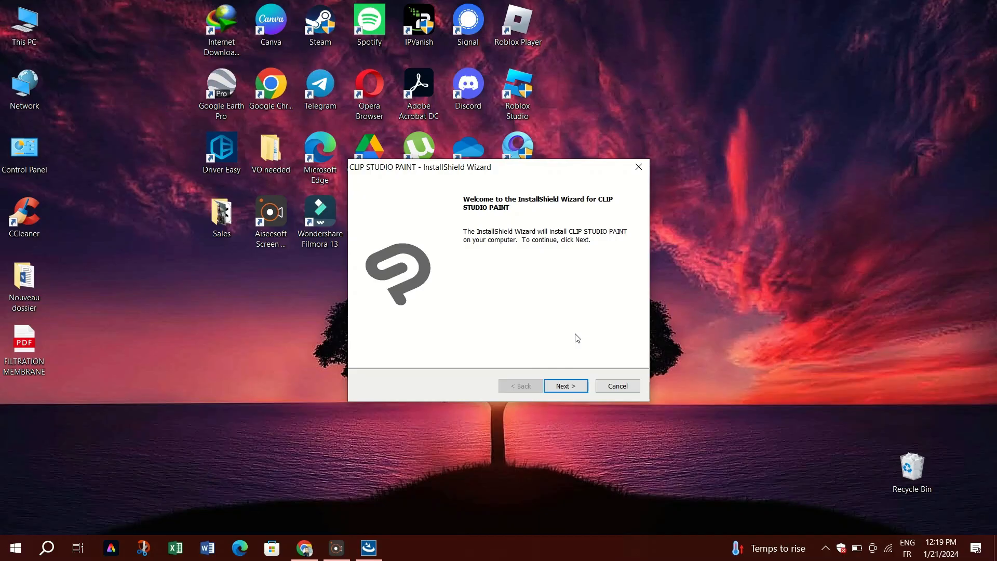
mouse_move(579, 338)
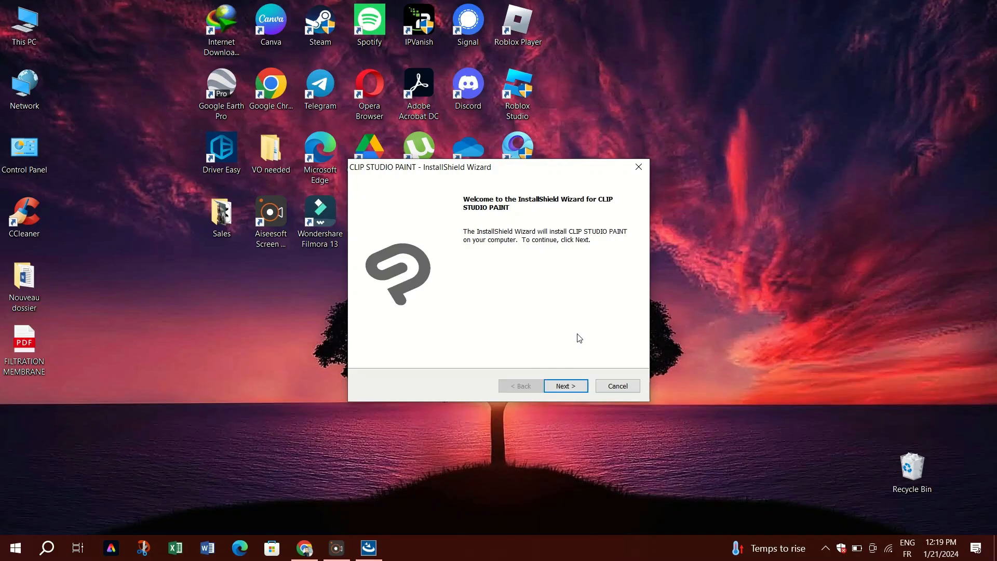
mouse_move(536, 218)
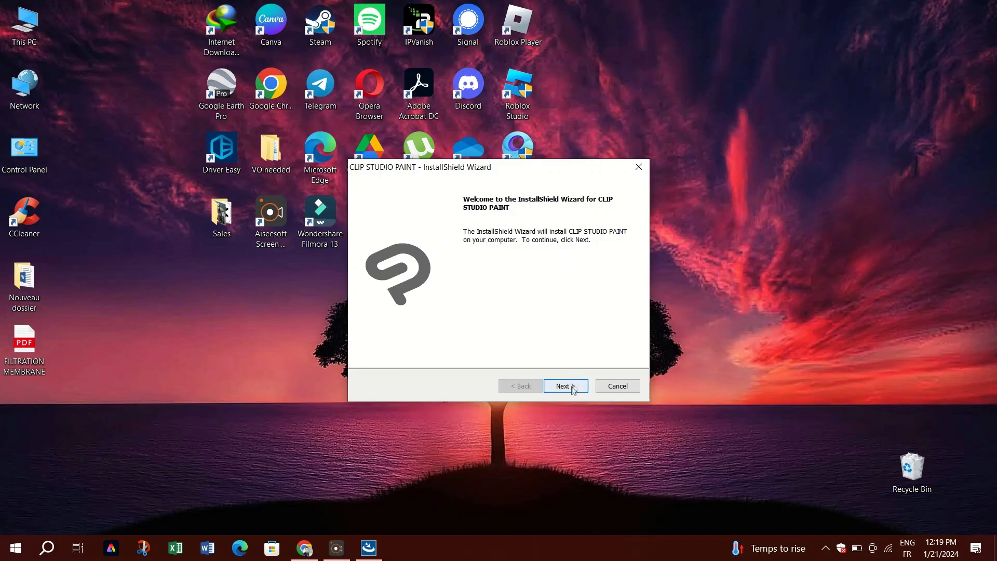
left_click(562, 387)
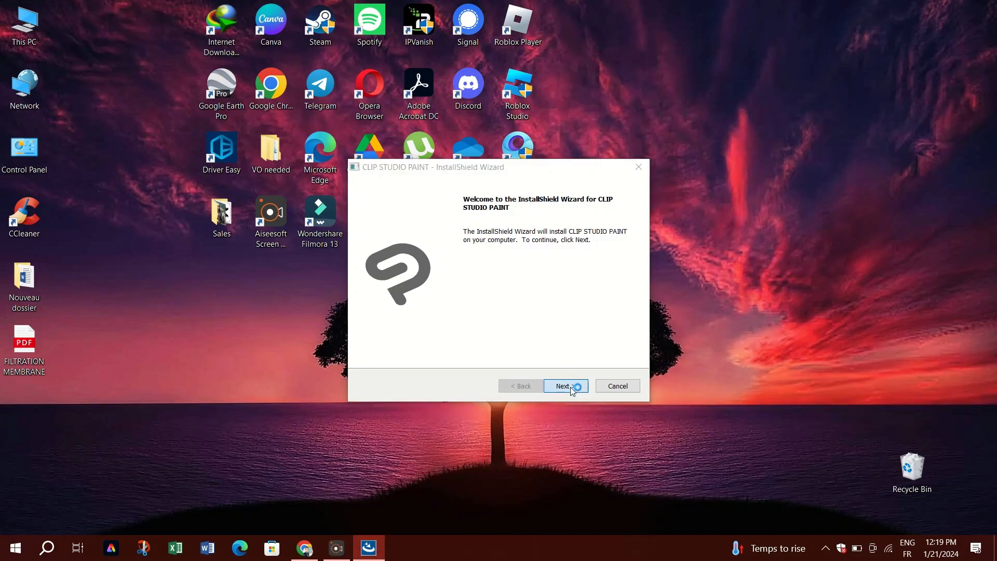
left_click(562, 386)
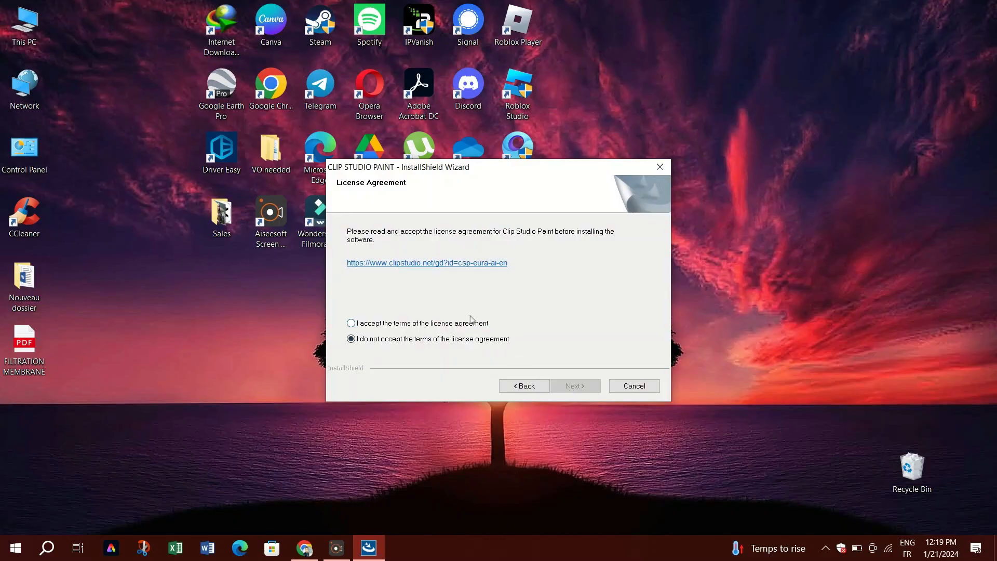
Accept the license terms, keep C:\Program Files\CELSYS and English, and begin installing.
left_click(350, 323)
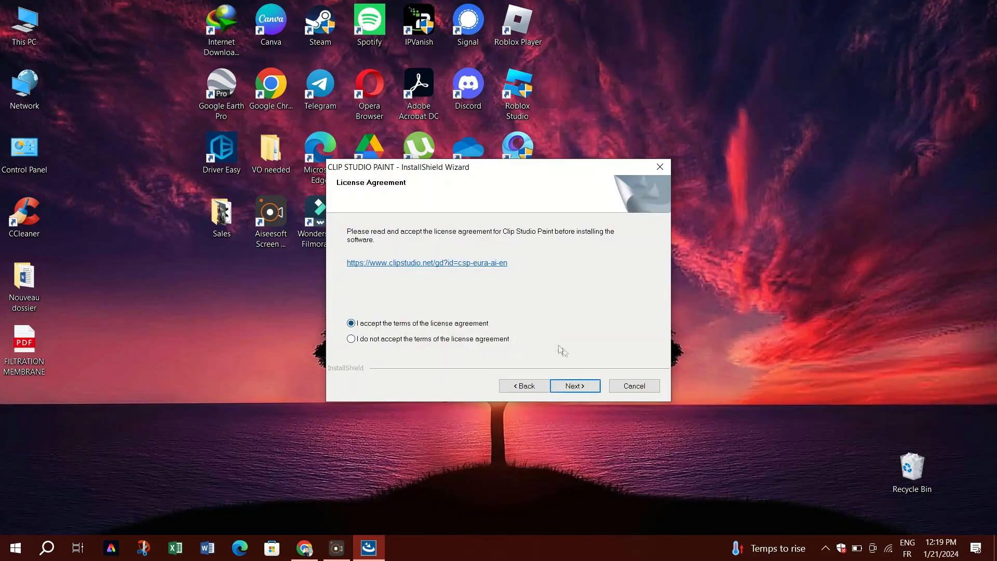
left_click(573, 386)
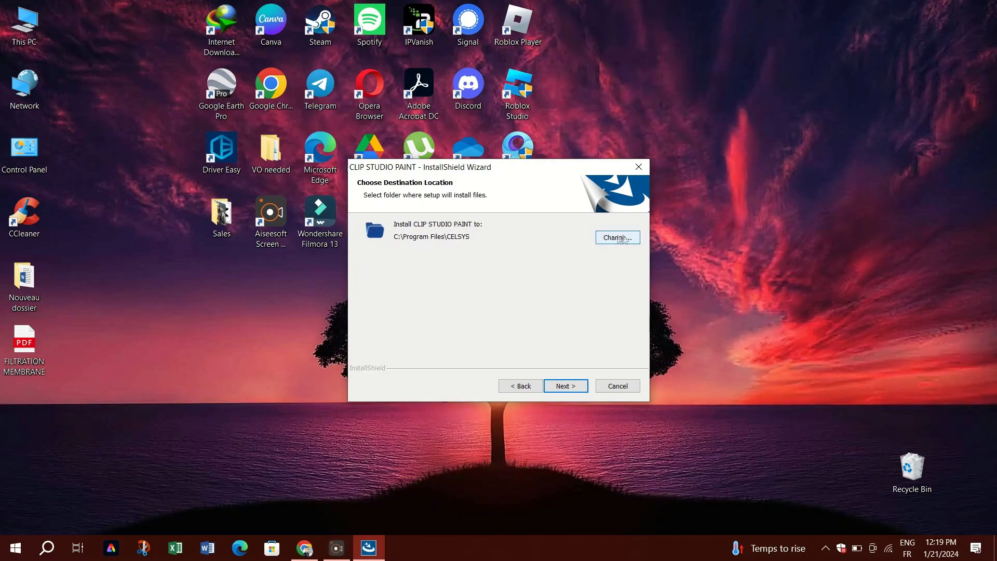
left_click(616, 237)
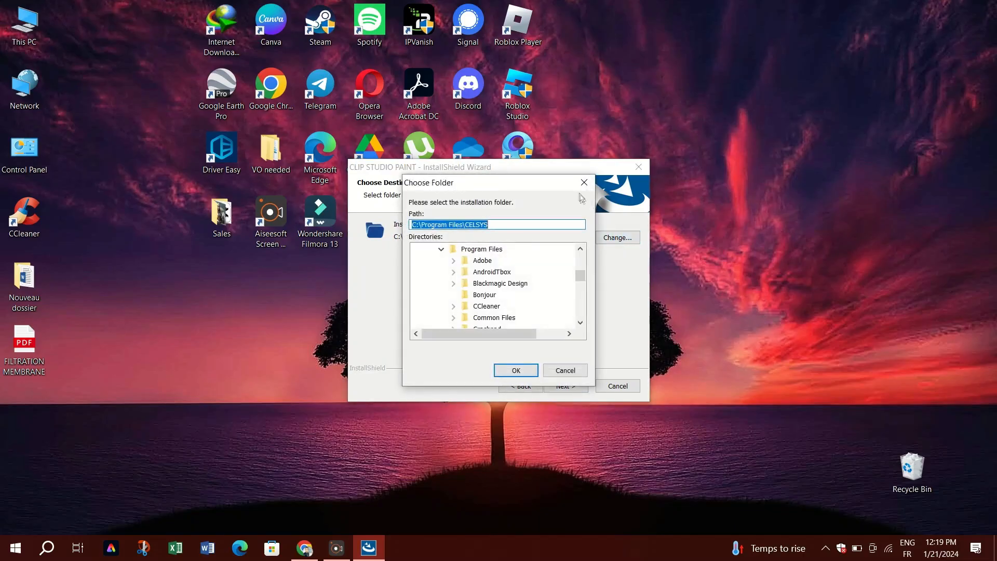
left_click(515, 370)
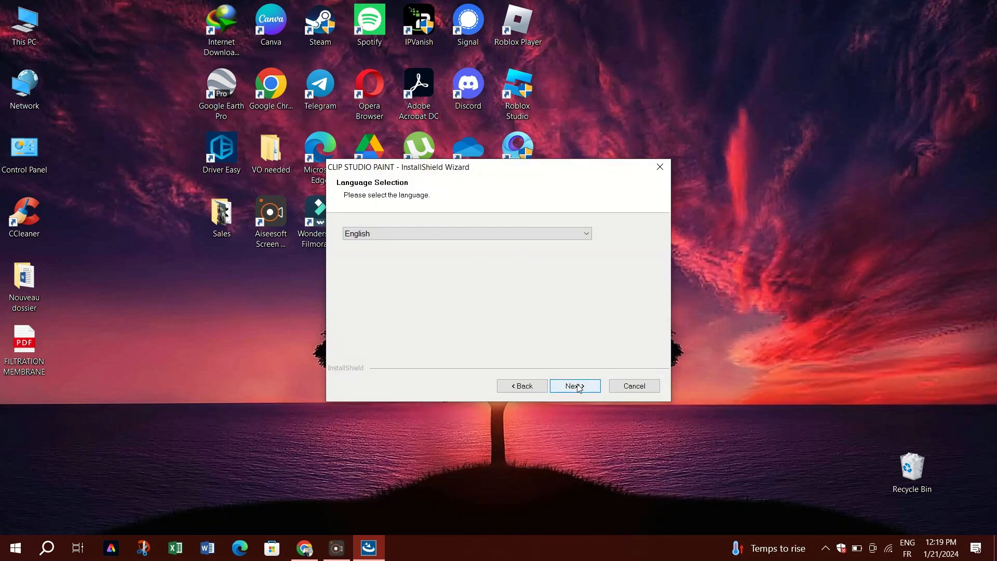
left_click(574, 386)
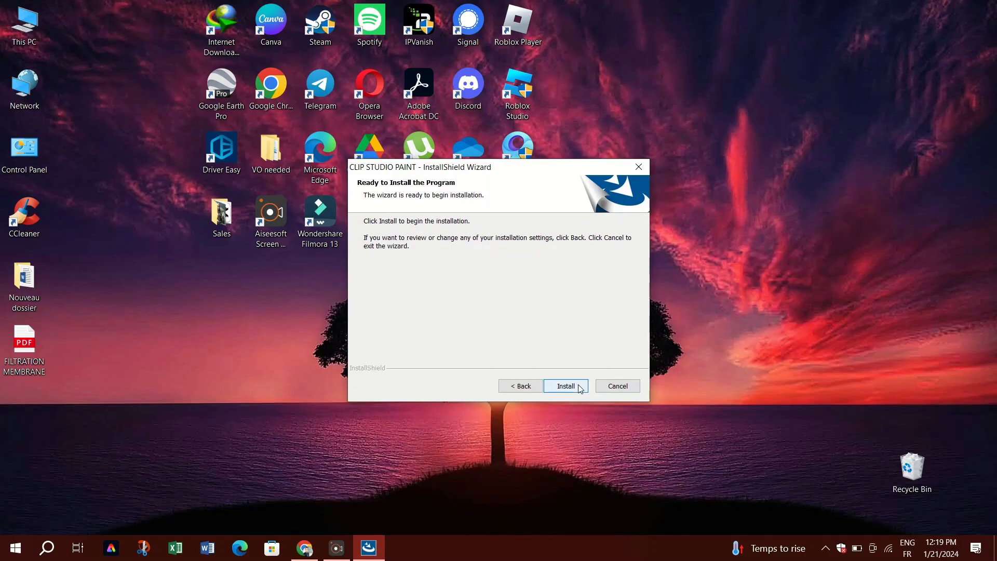
left_click(565, 386)
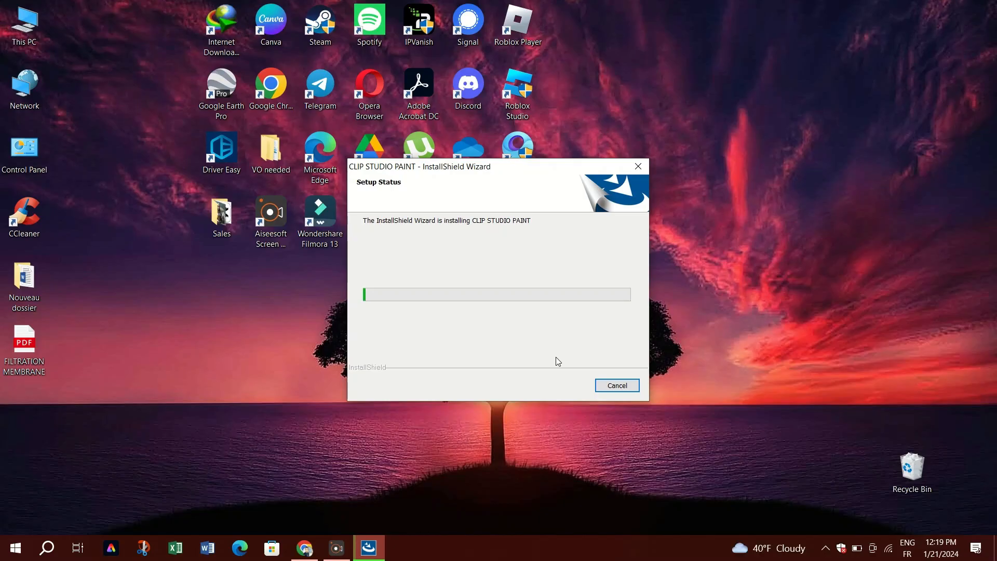
mouse_move(557, 375)
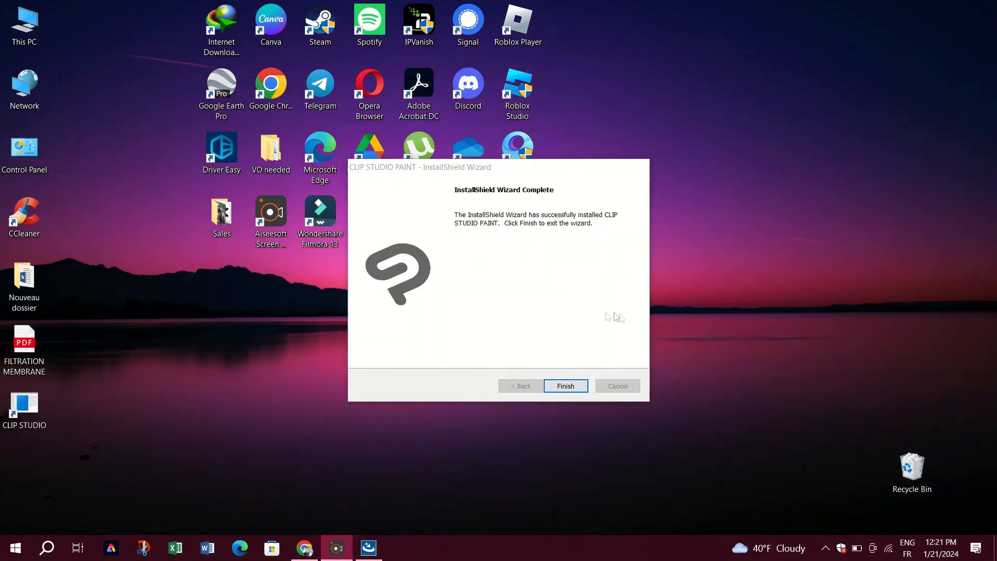
Finish the completed InstallShield wizard, leaving the CLIP STUDIO desktop shortcut.
left_click(566, 386)
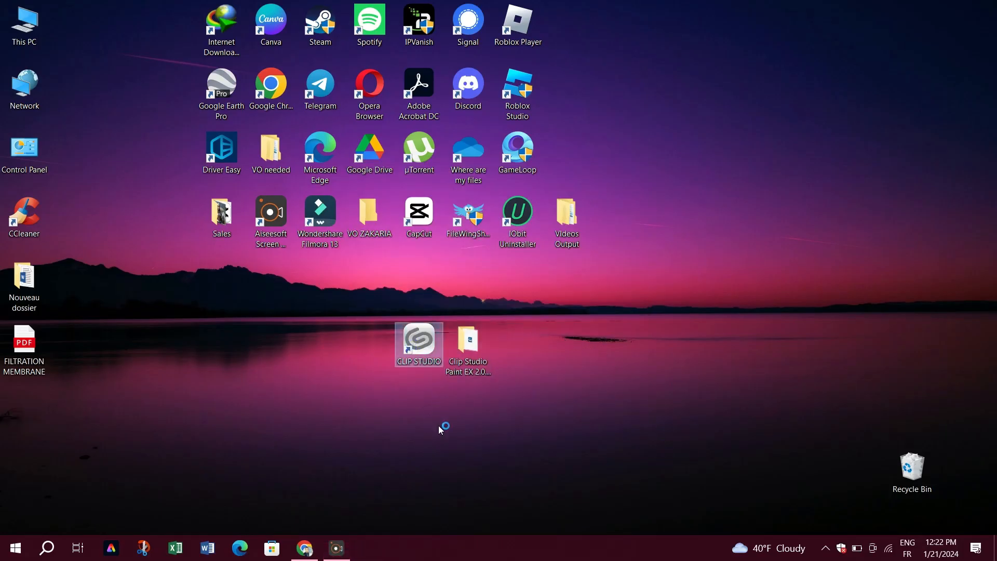
Start CLIP STUDIO from its desktop shortcut and confirm the usage-information consent prompts.
double_click(418, 344)
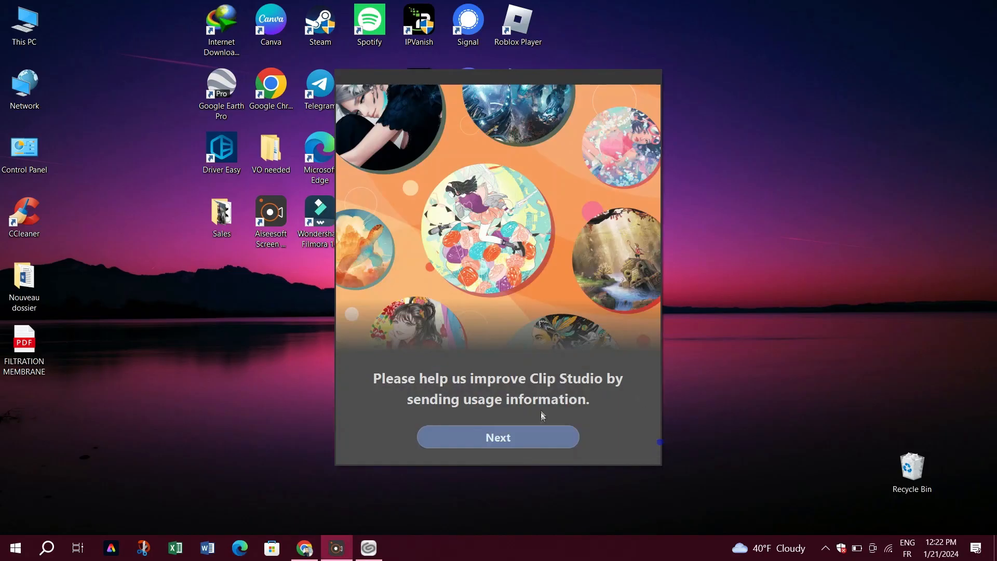
left_click(498, 438)
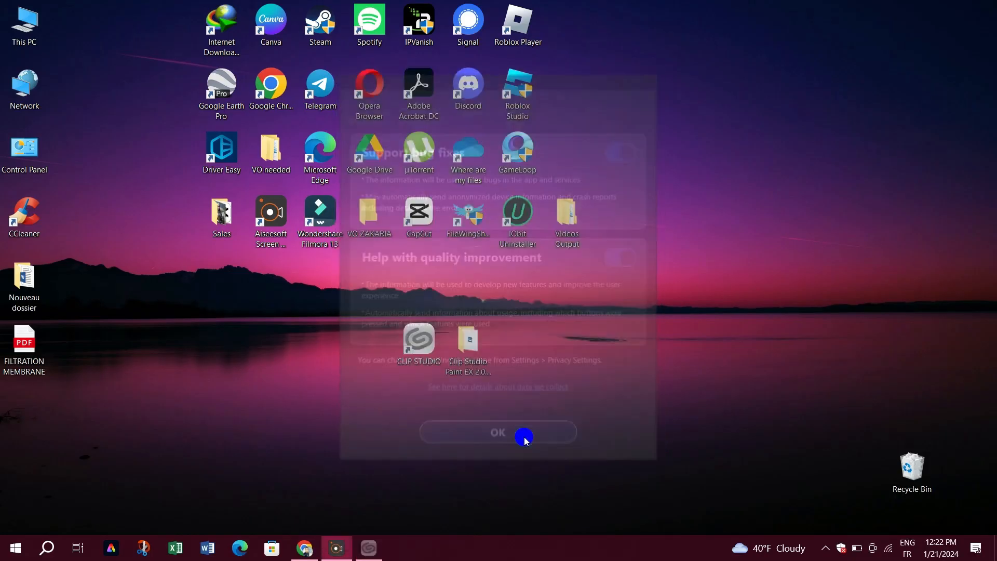
left_click(498, 432)
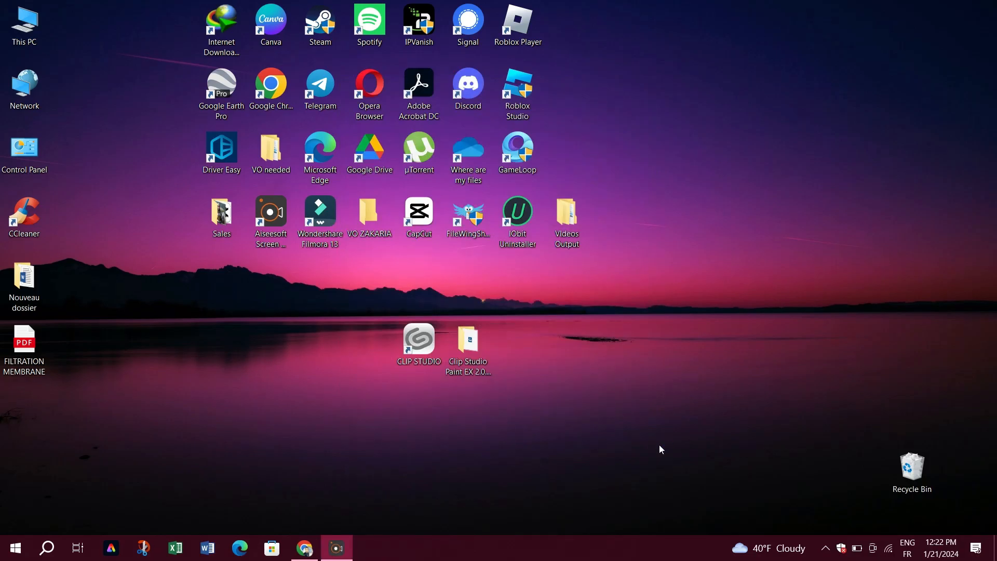